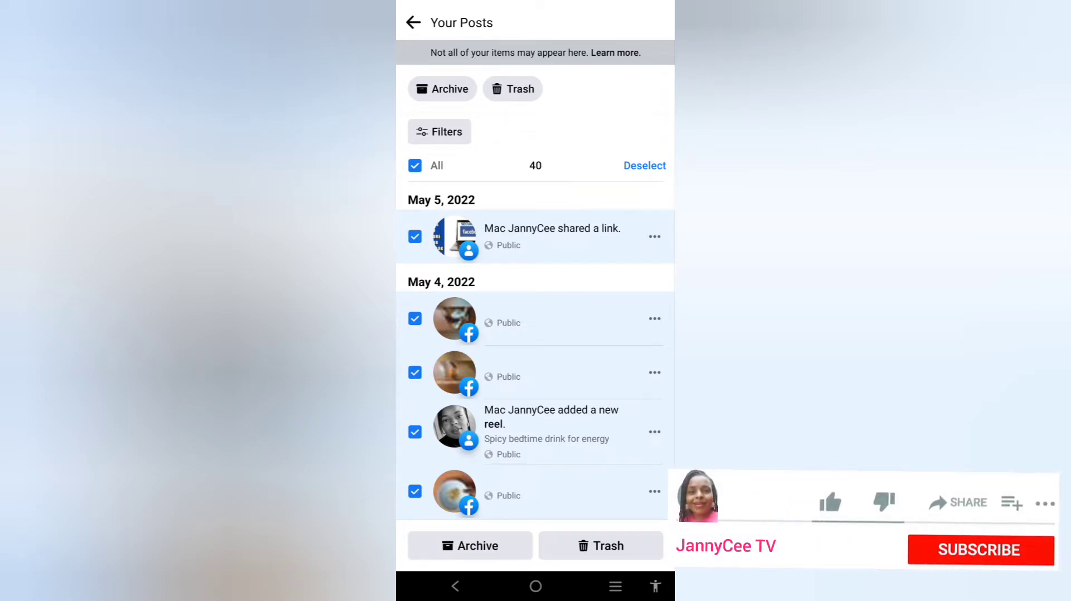
- Reach the account Settings page from the main menu via Settings & Privacy
left_click(831, 502)
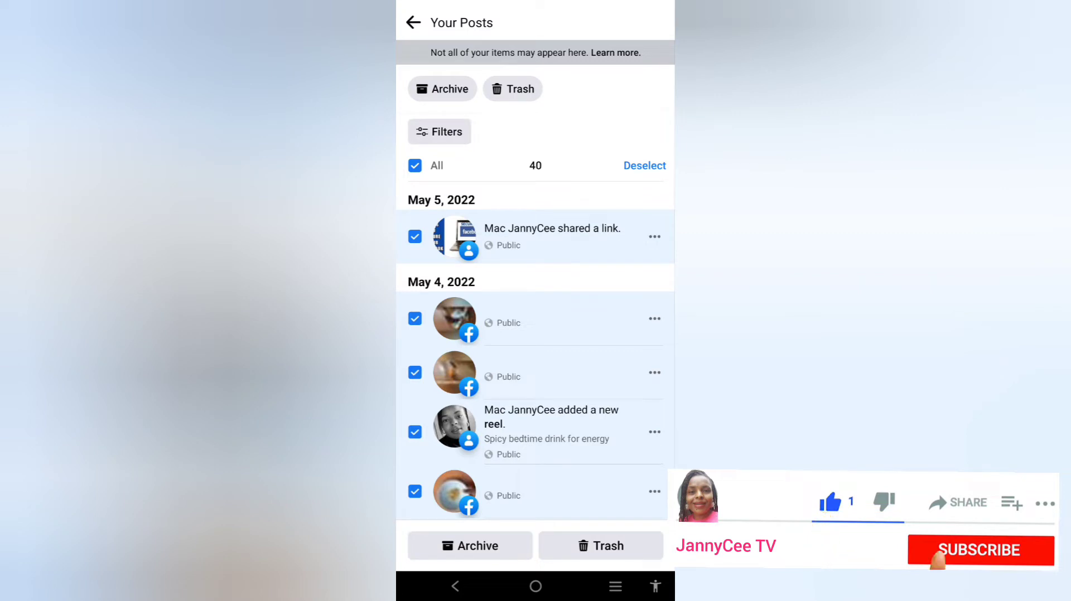
left_click(979, 549)
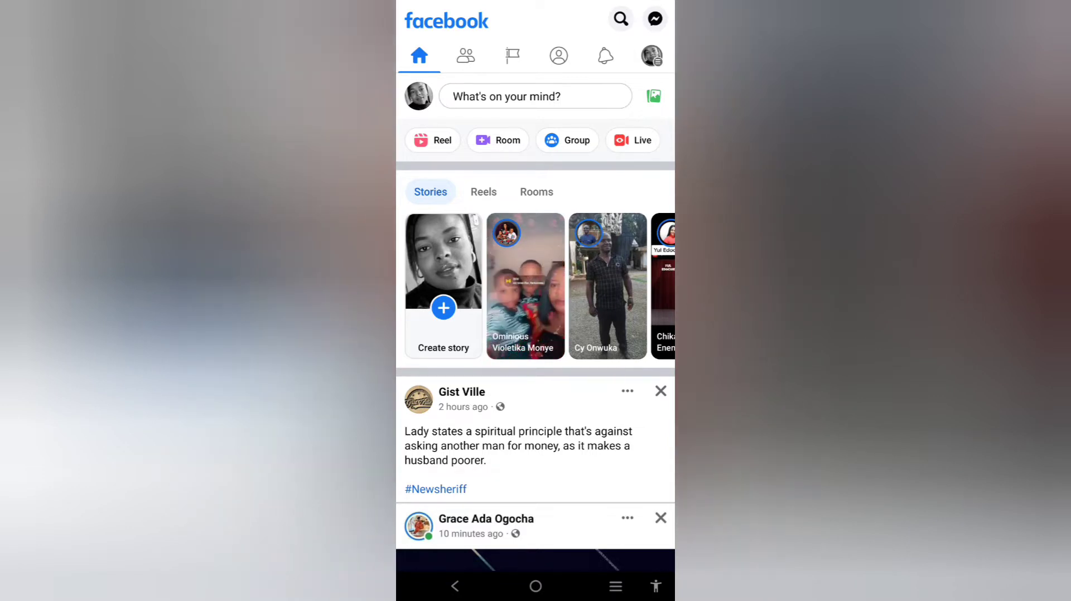
left_click(651, 55)
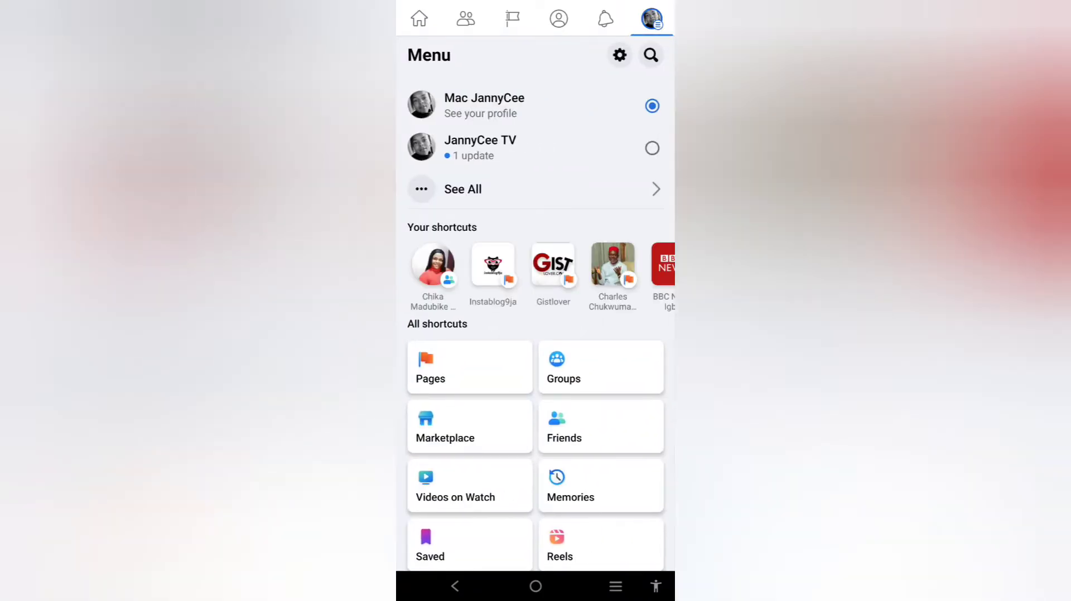
scroll("down", 3)
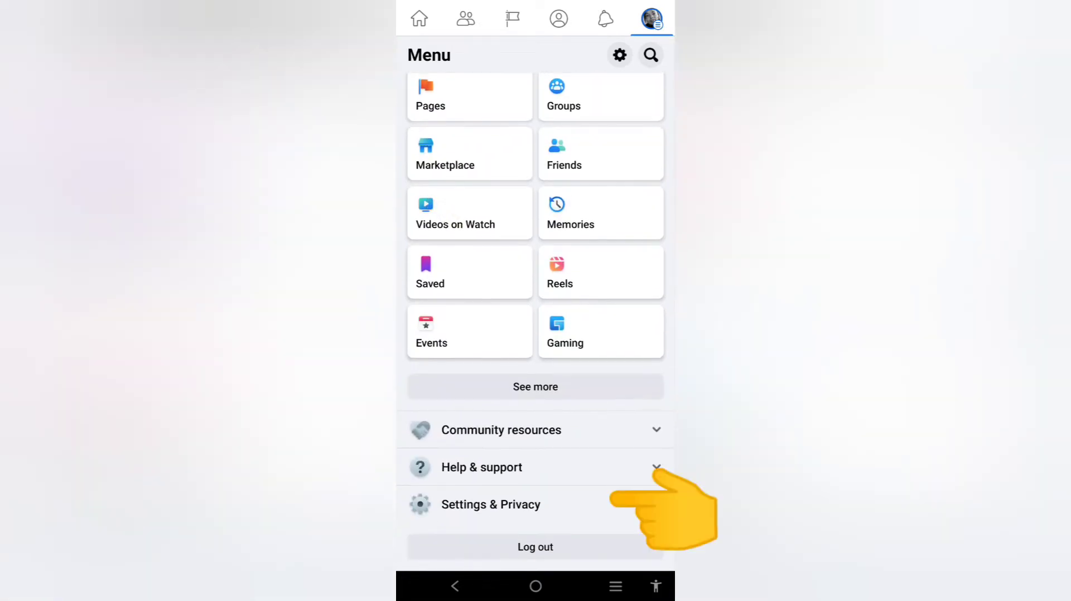
left_click(491, 505)
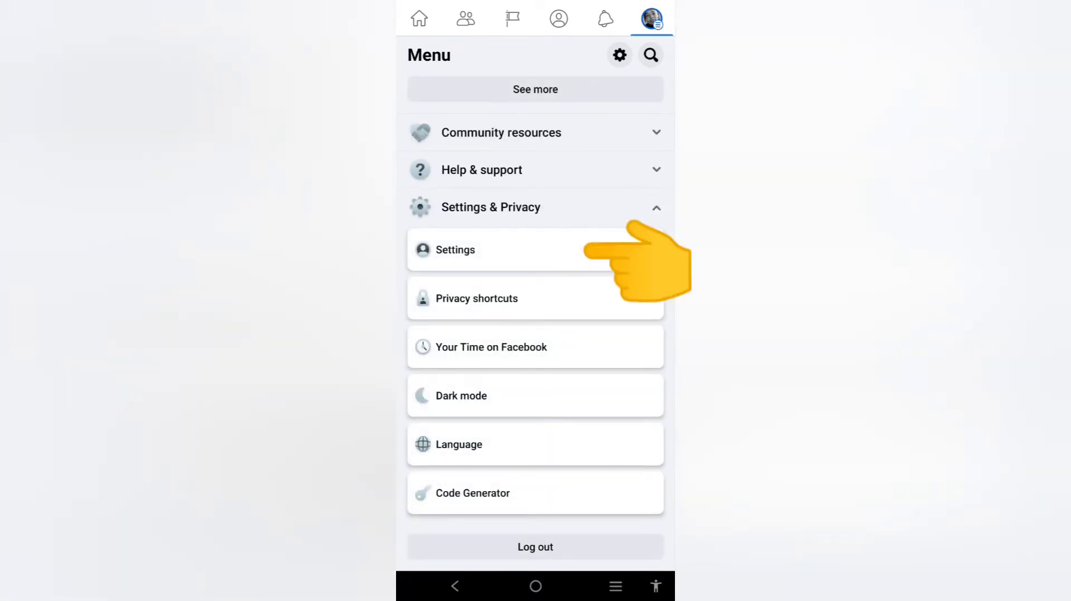
left_click(454, 249)
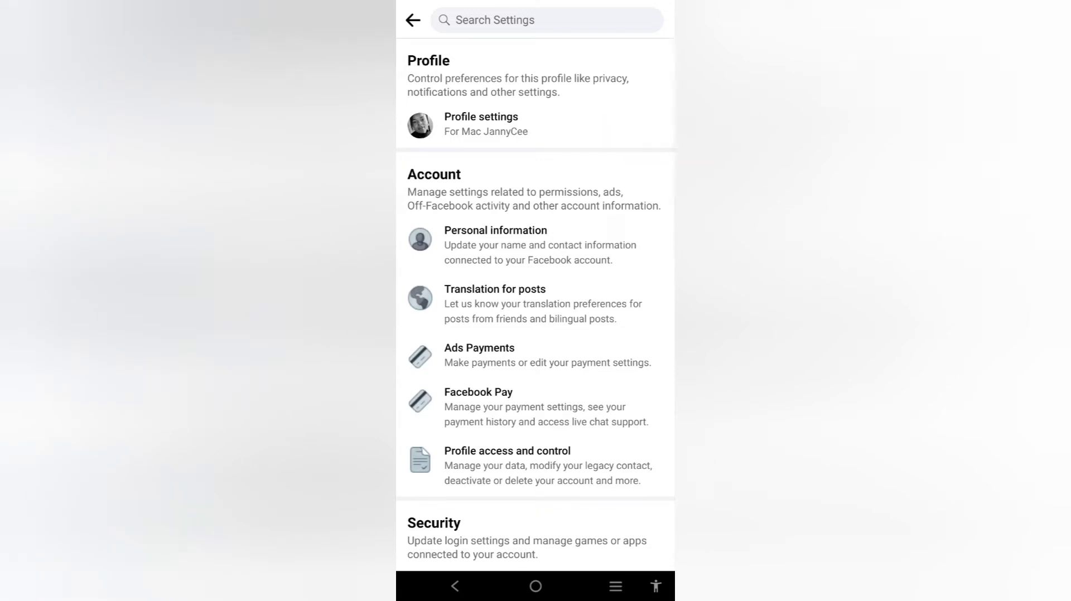
- Reach Activity log under Your Facebook information on the Settings page
scroll("down", 3)
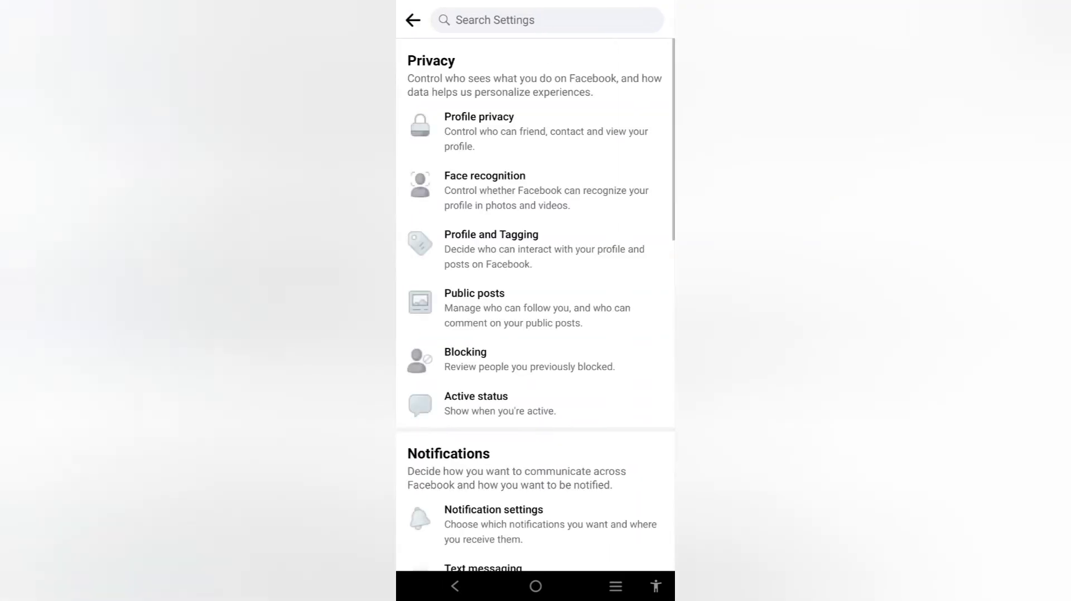
scroll("down", 3)
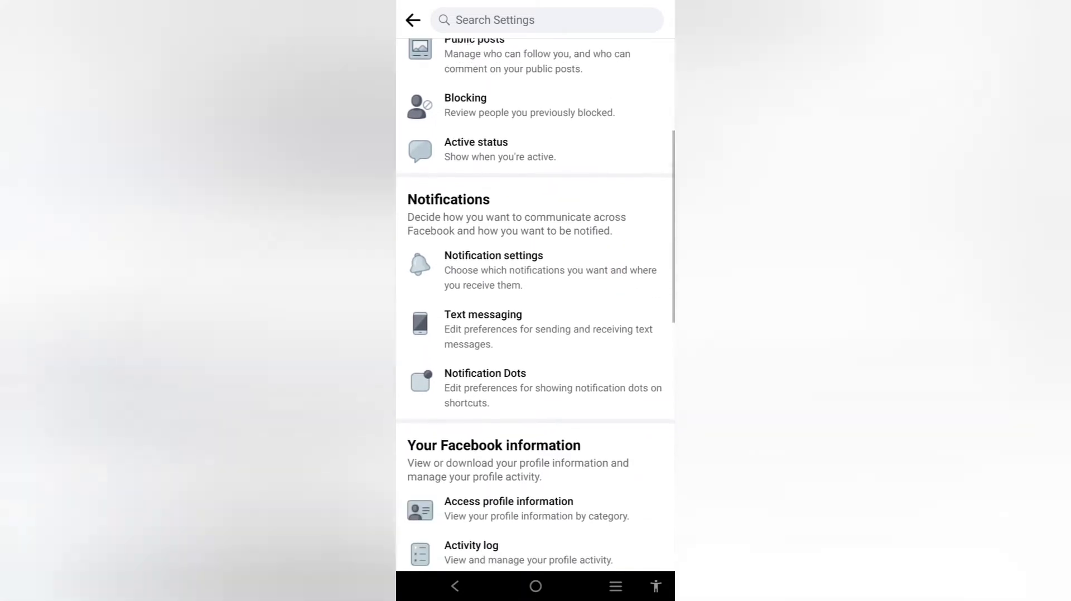
scroll("down", 3)
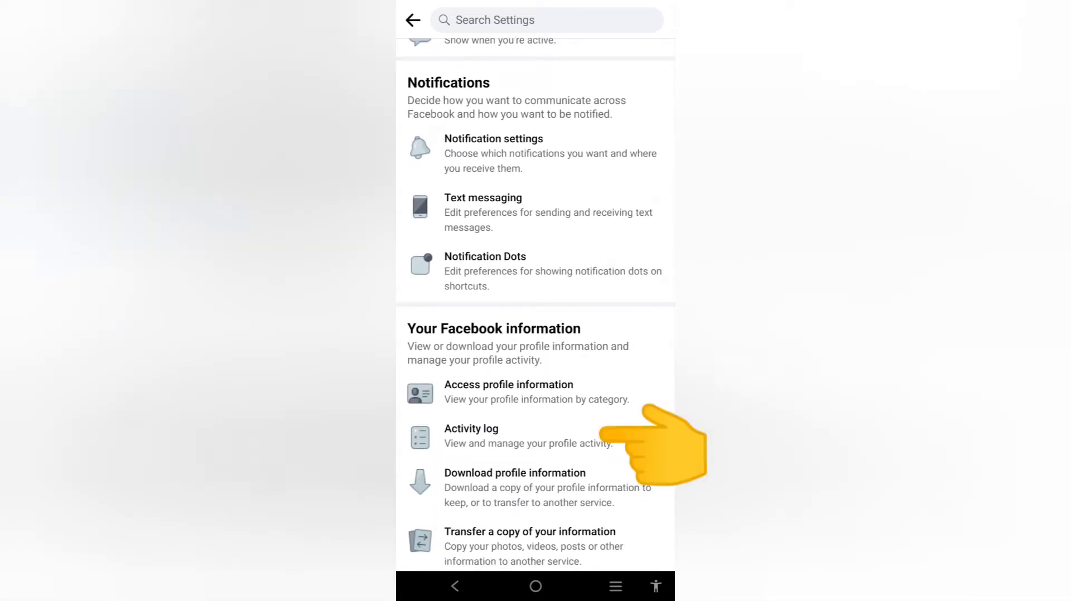
left_click(471, 436)
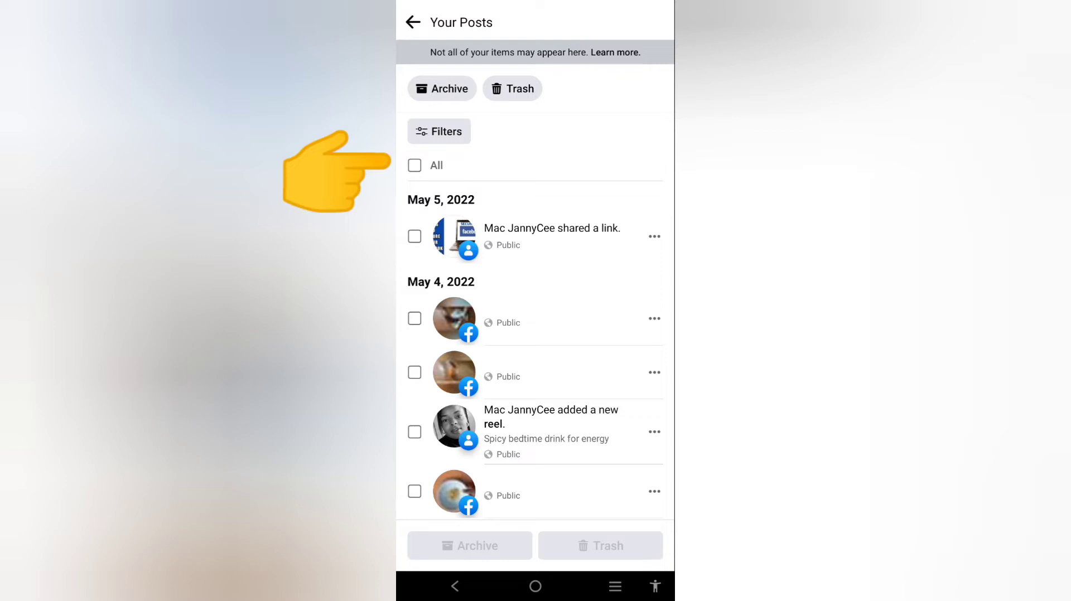
- Select all posts in the Your Posts list with the All checkbox
left_click(414, 165)
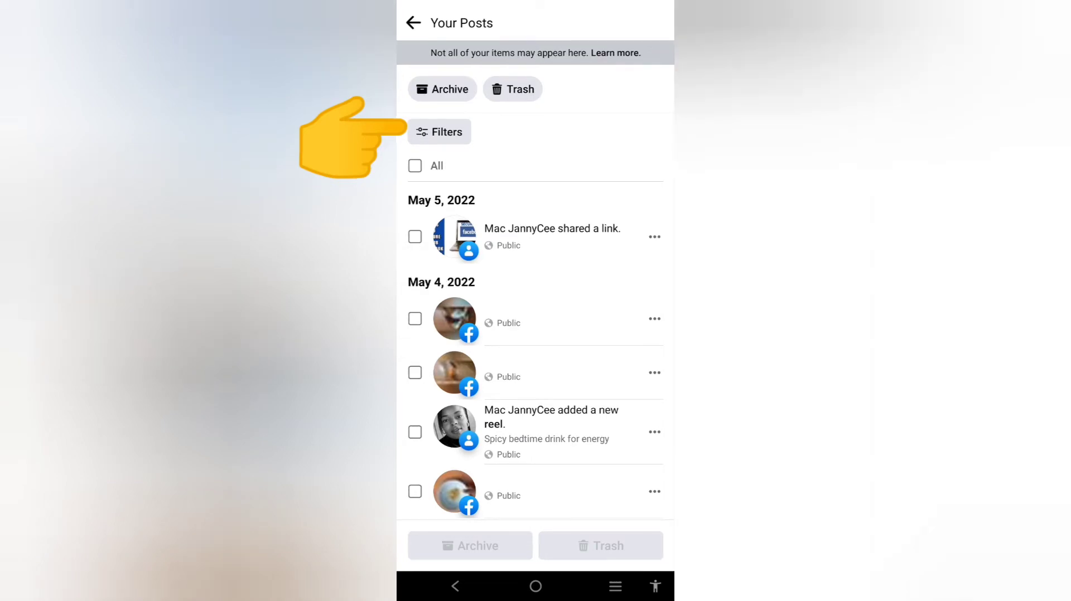
- Set the posts date filter from start 5/1/22 to end 5/5/22
left_click(439, 131)
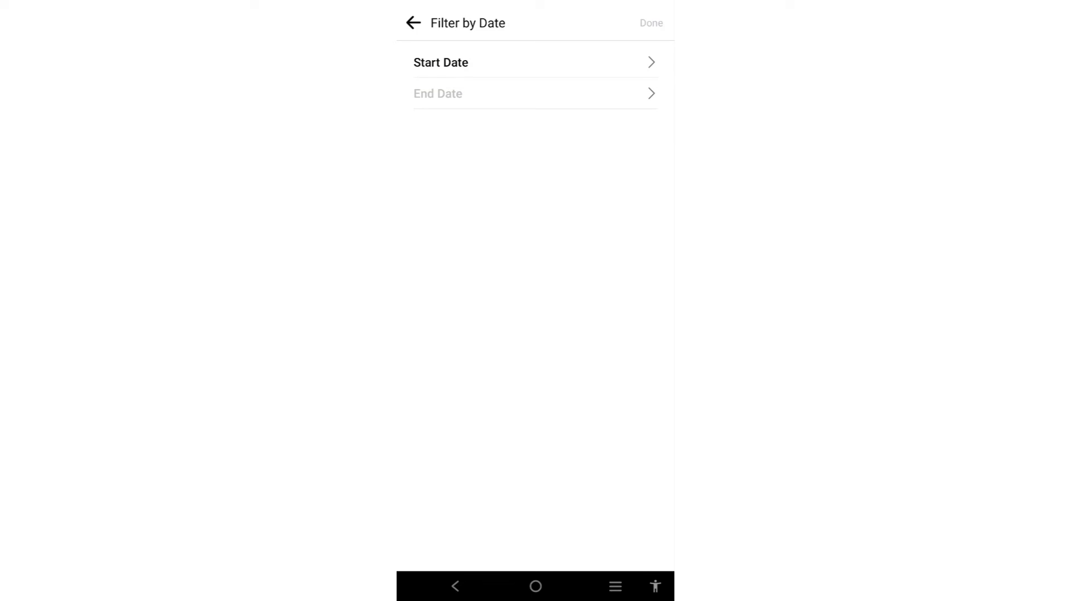
left_click(440, 61)
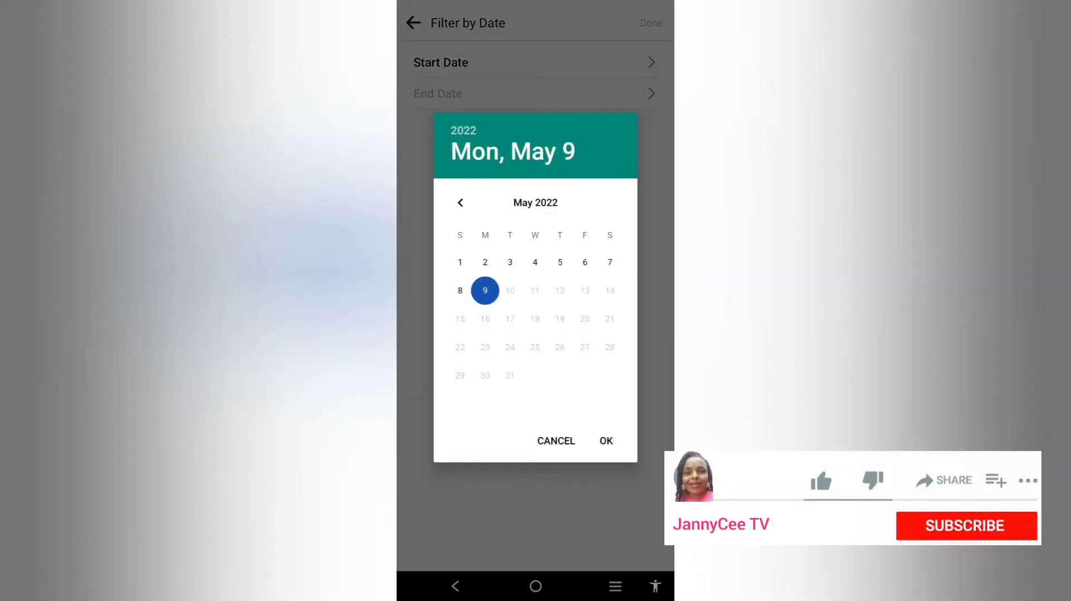
left_click(820, 479)
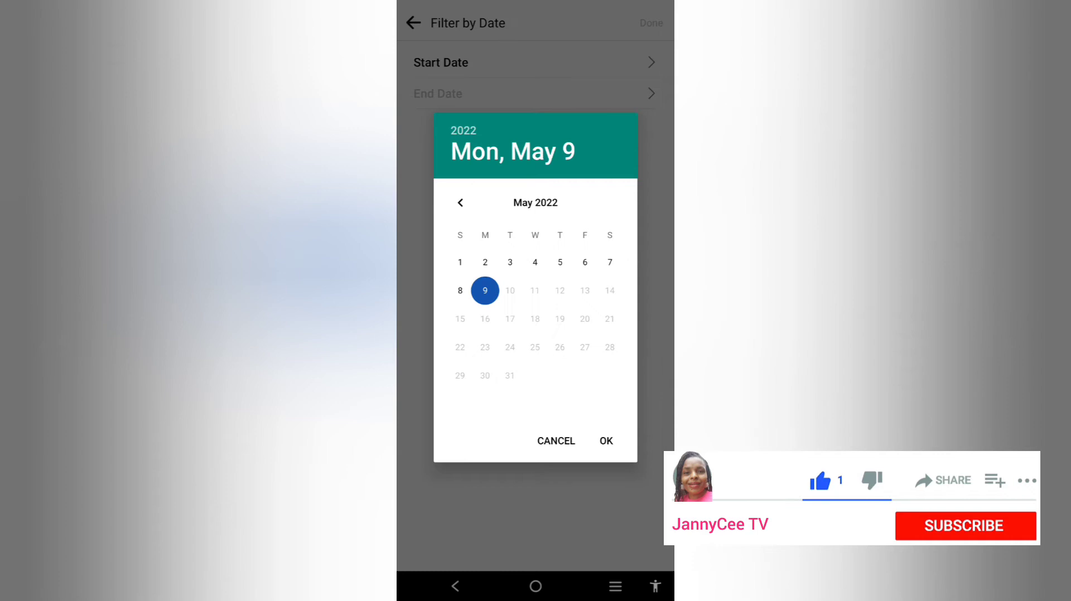
left_click(460, 262)
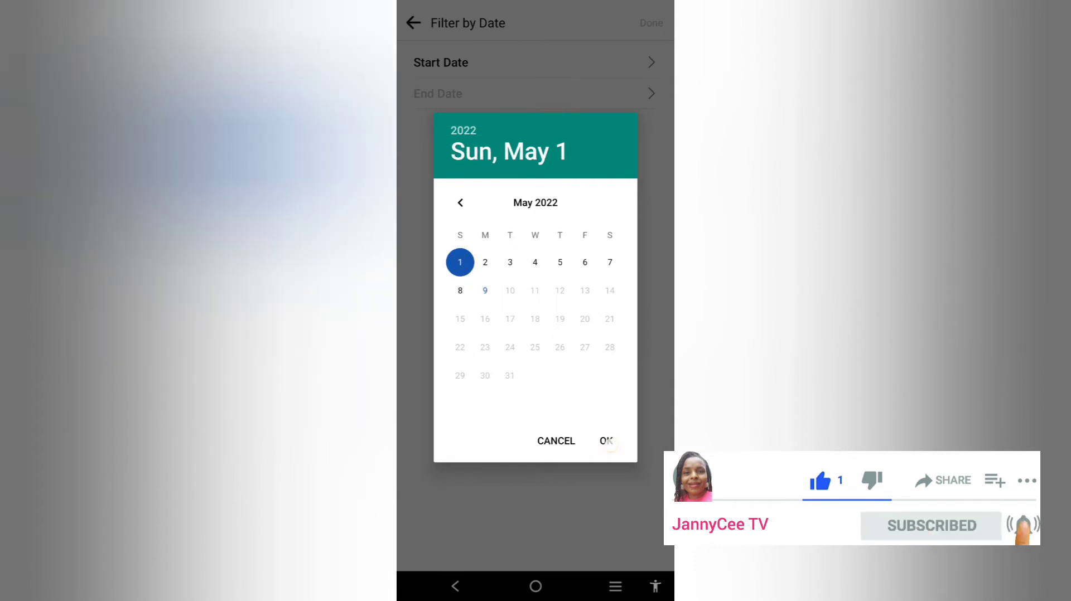
left_click(605, 440)
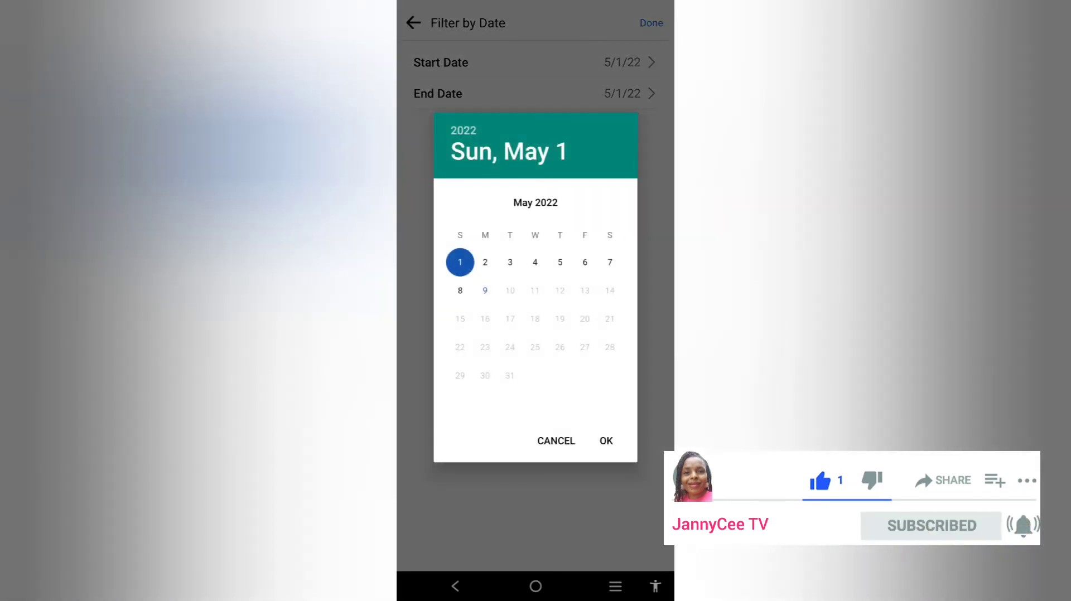
left_click(603, 440)
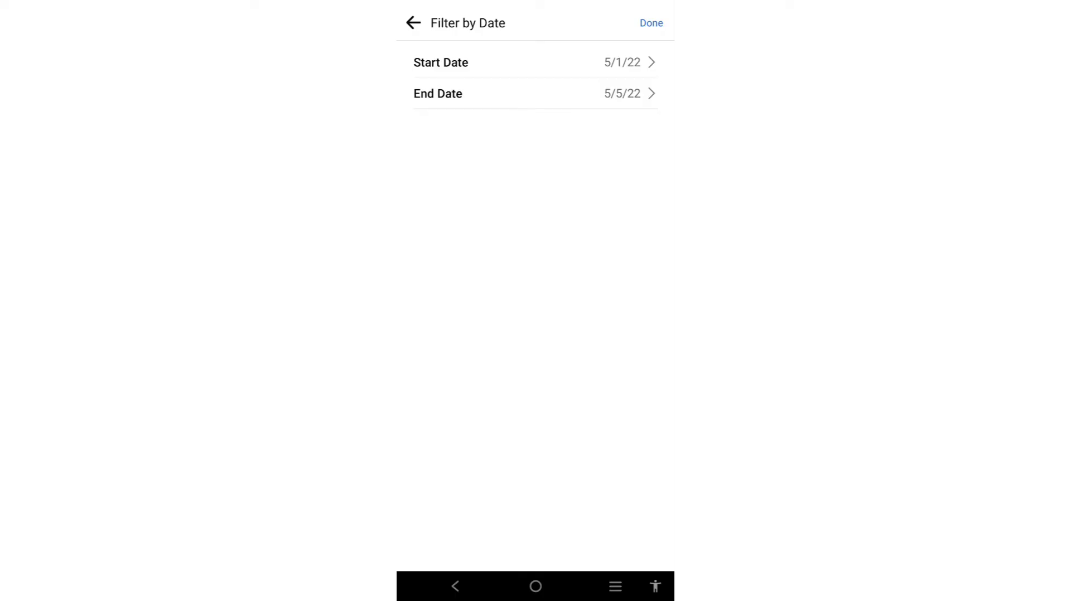
- Apply the May 1–5, 2022 date range and review the filtered Your Posts list
left_click(412, 22)
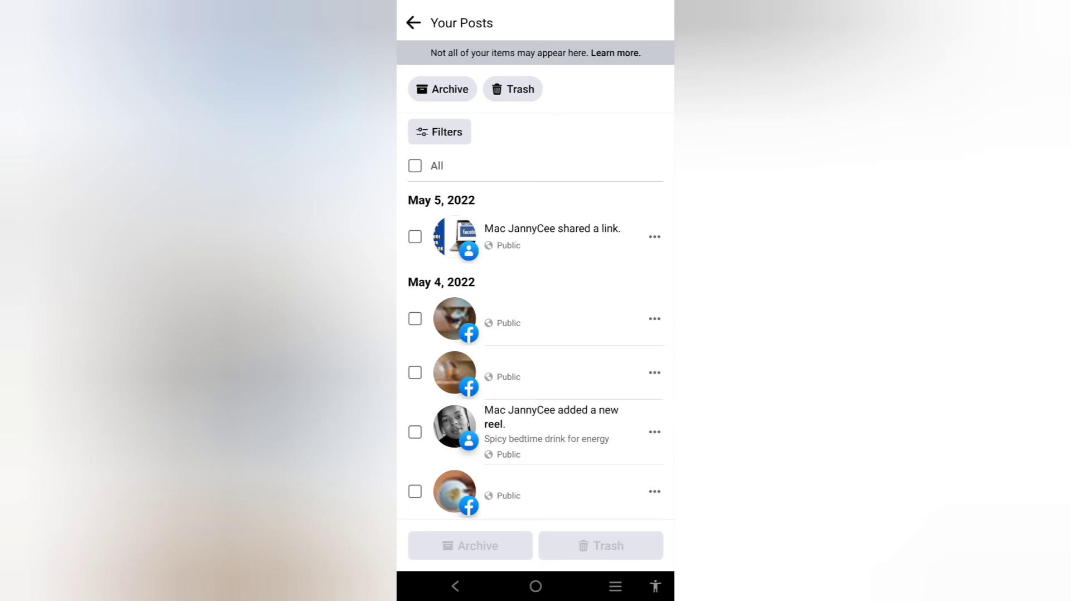
scroll("down", 3)
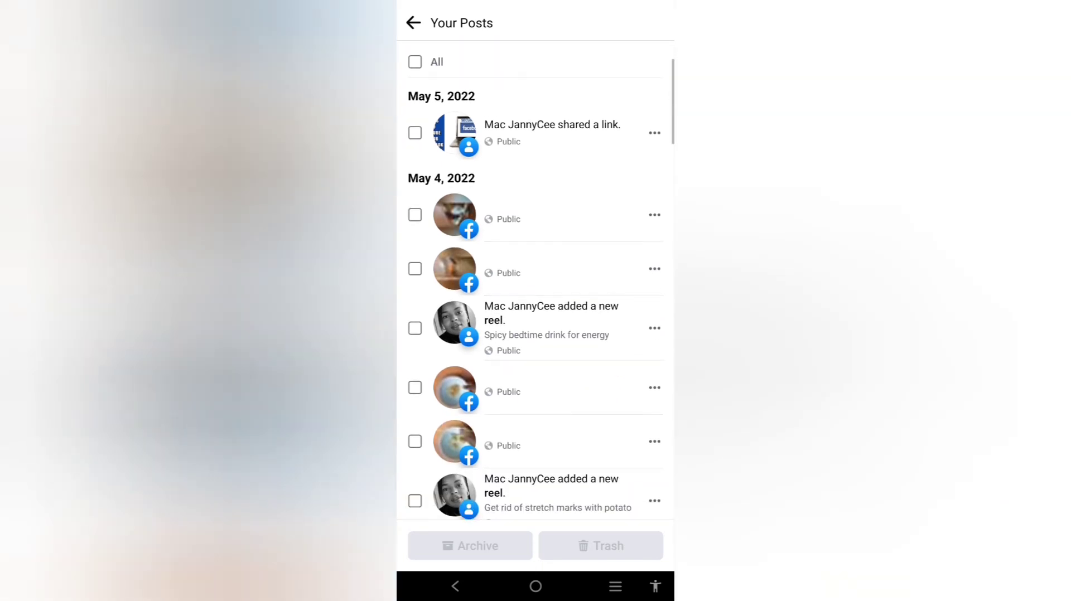